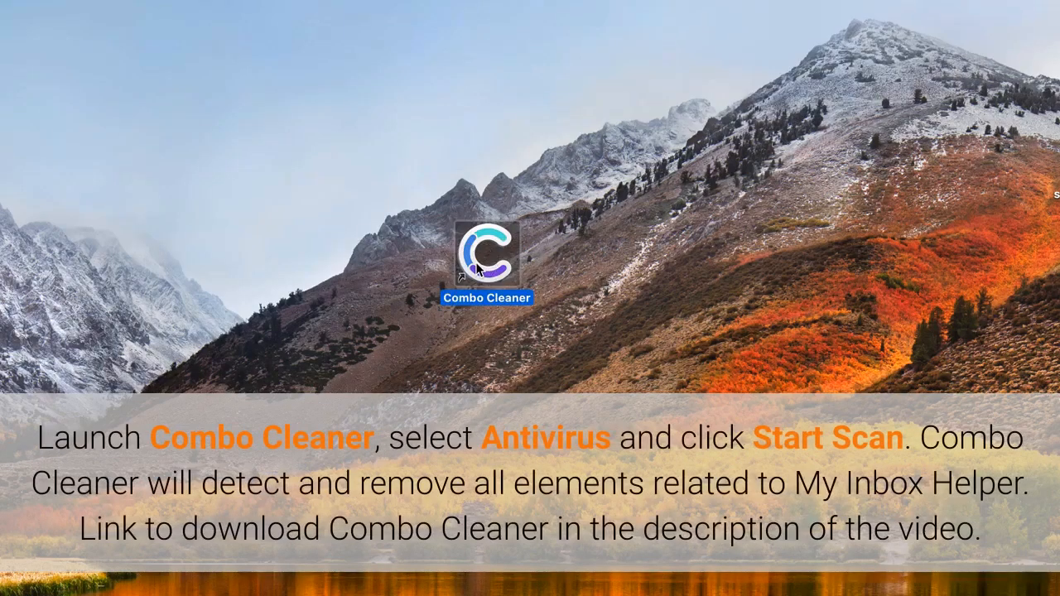
Launch Combo Cleaner and start a Full Scan from the Antivirus section
{"action": "double_click", "coordinate": [487, 257]}
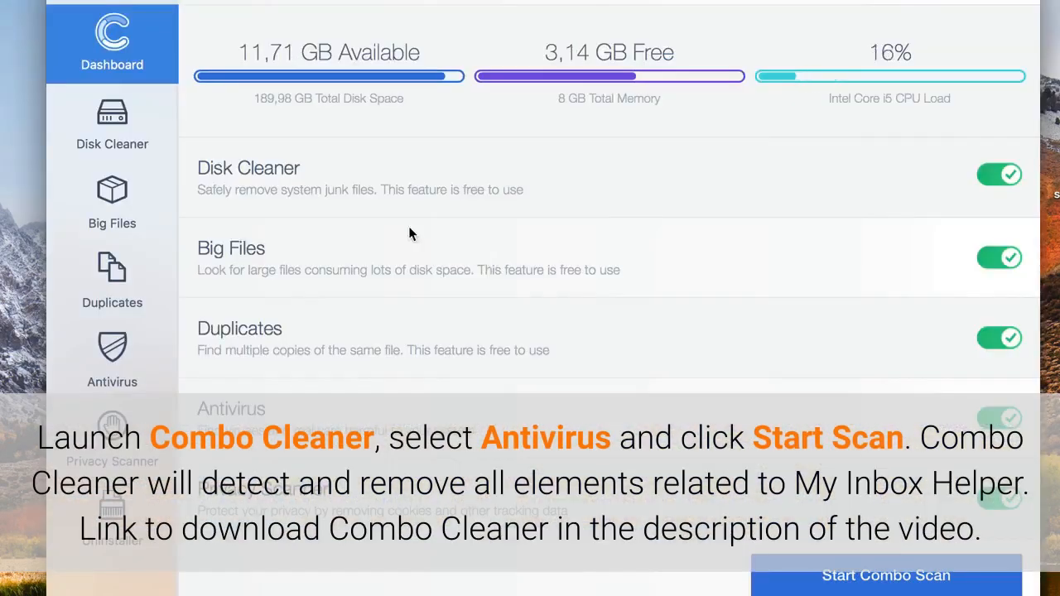
{"action": "left_click", "coordinate": [112, 359]}
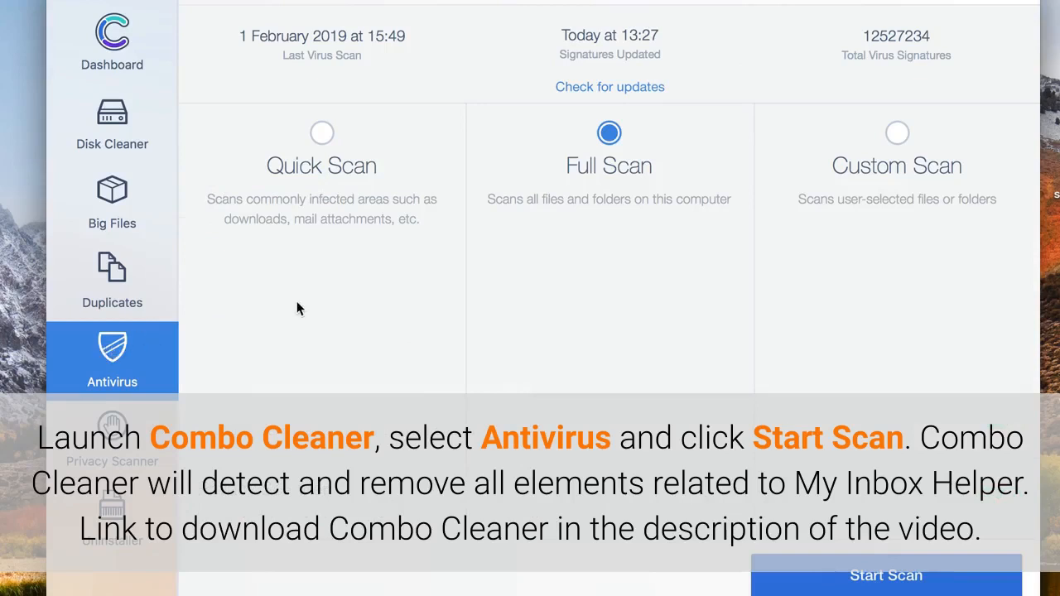
{"action": "left_click", "coordinate": [885, 575]}
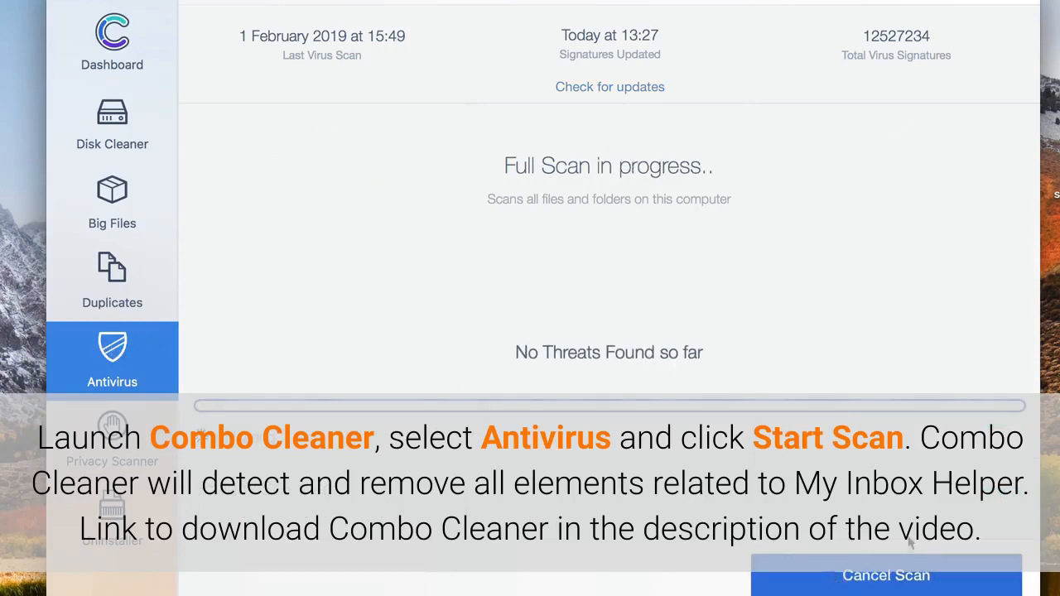
{"action": "mouse_move", "coordinate": [901, 136]}
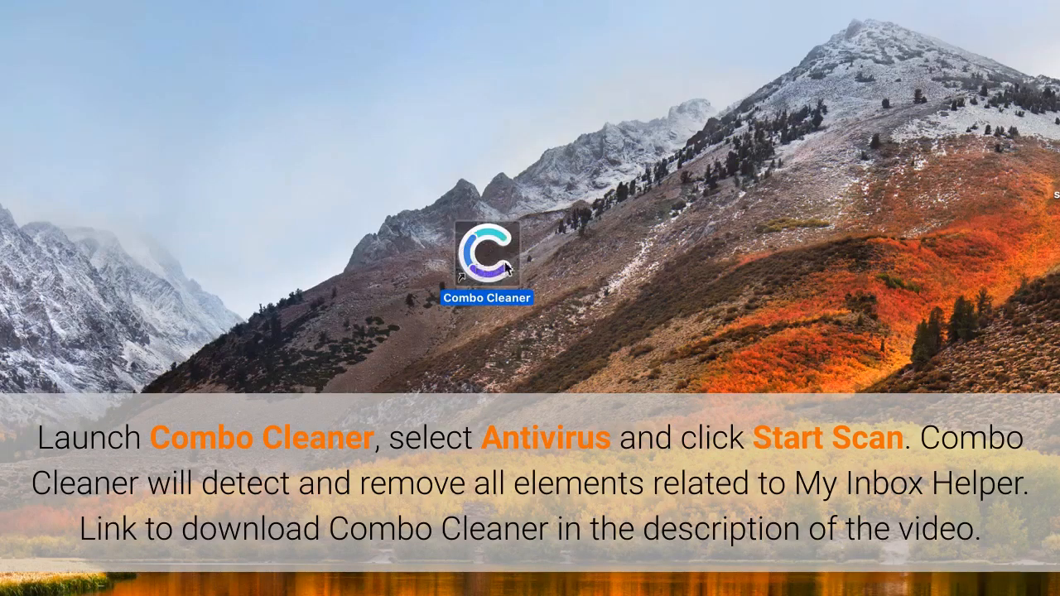
{"action": "double_click", "coordinate": [487, 252]}
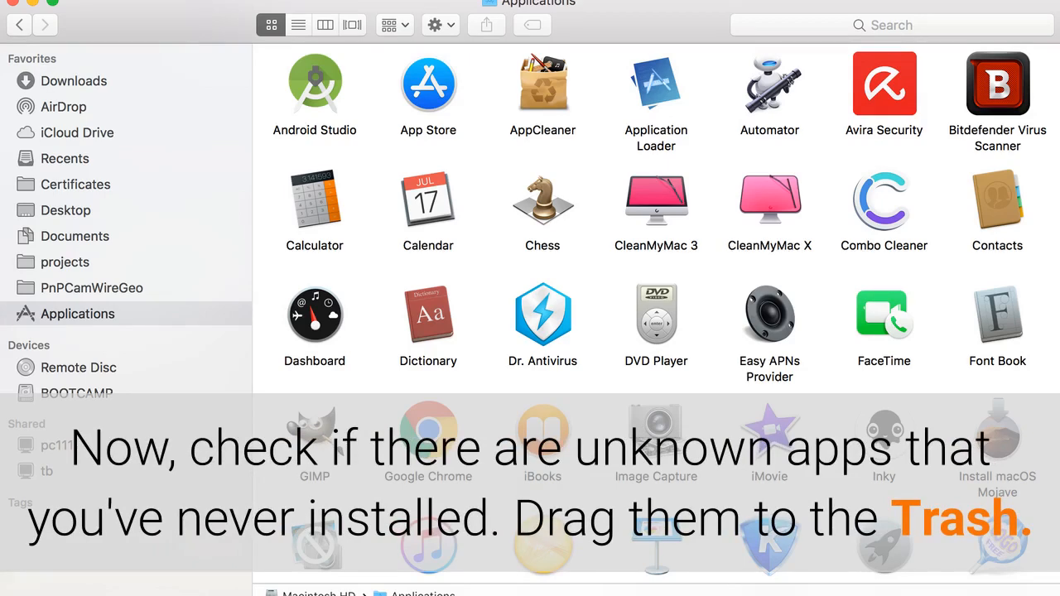
Bring up the Apple menu after checking the Applications folder
{"action": "left_click", "coordinate": [43, 17]}
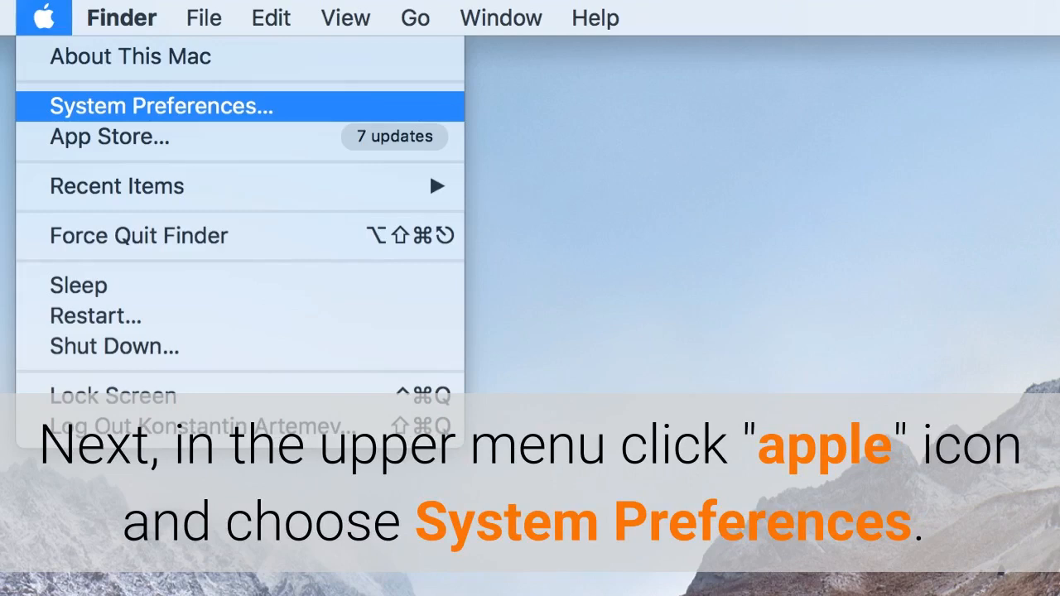
Reach the Profiles pane via System Preferences with all panes shown
{"action": "left_click", "coordinate": [162, 106]}
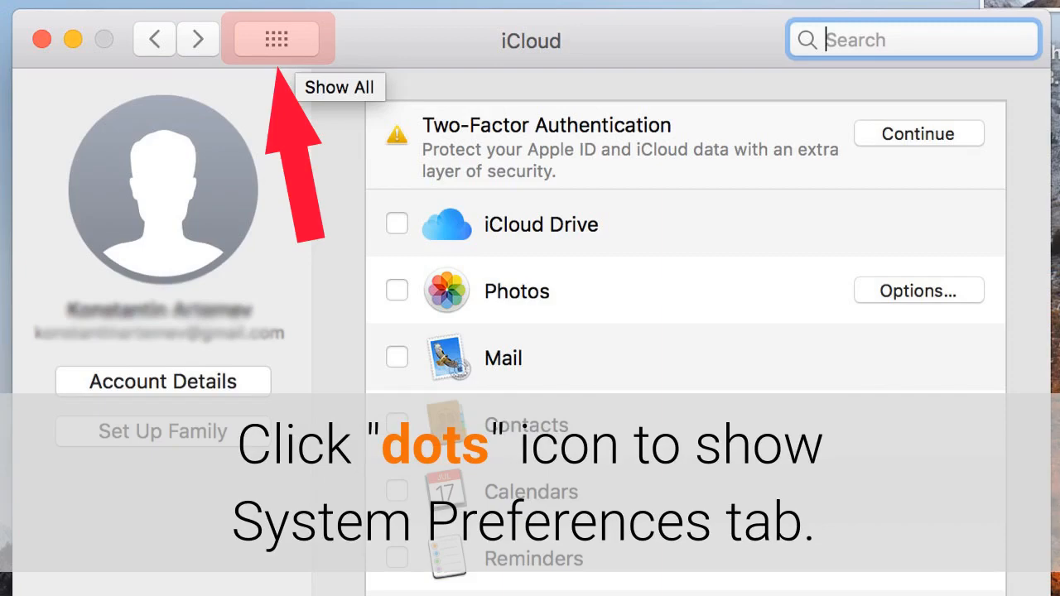
{"action": "left_click", "coordinate": [277, 39]}
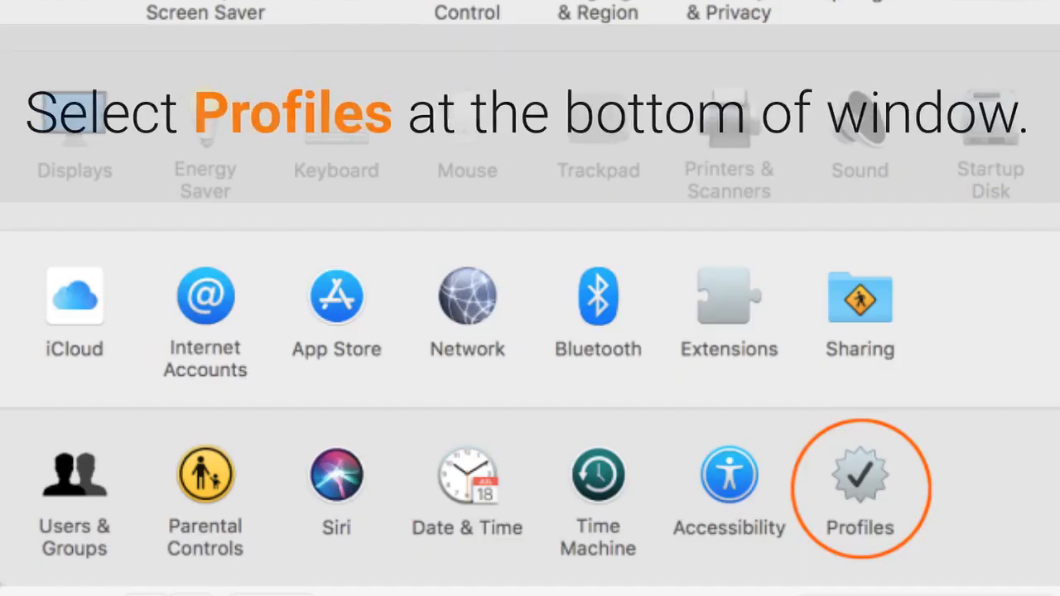
{"action": "left_click", "coordinate": [860, 477]}
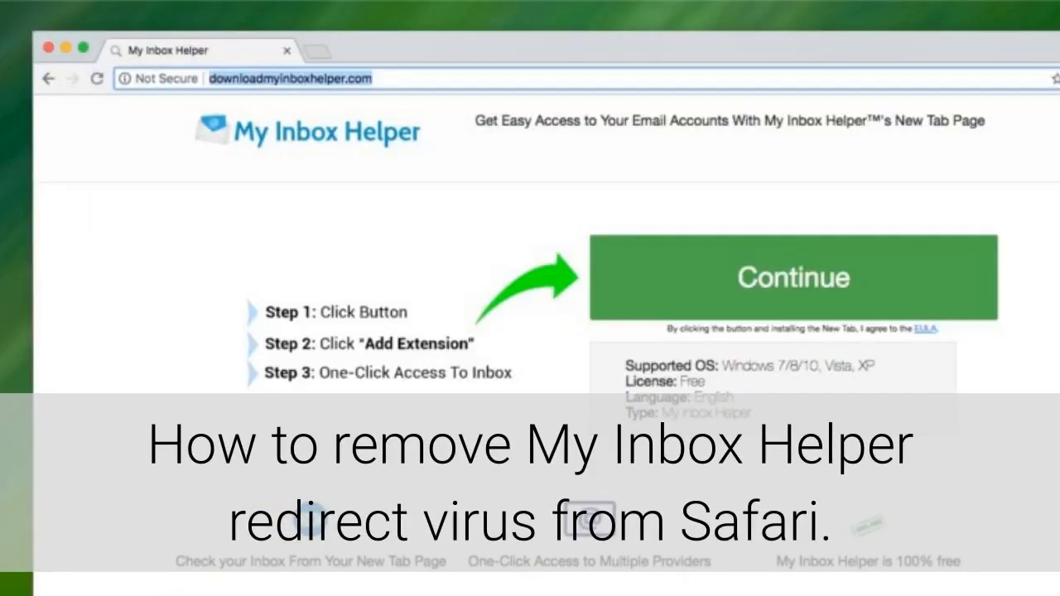
Bring up Safari's Preferences from the Safari menu
{"action": "left_click", "coordinate": [38, 13]}
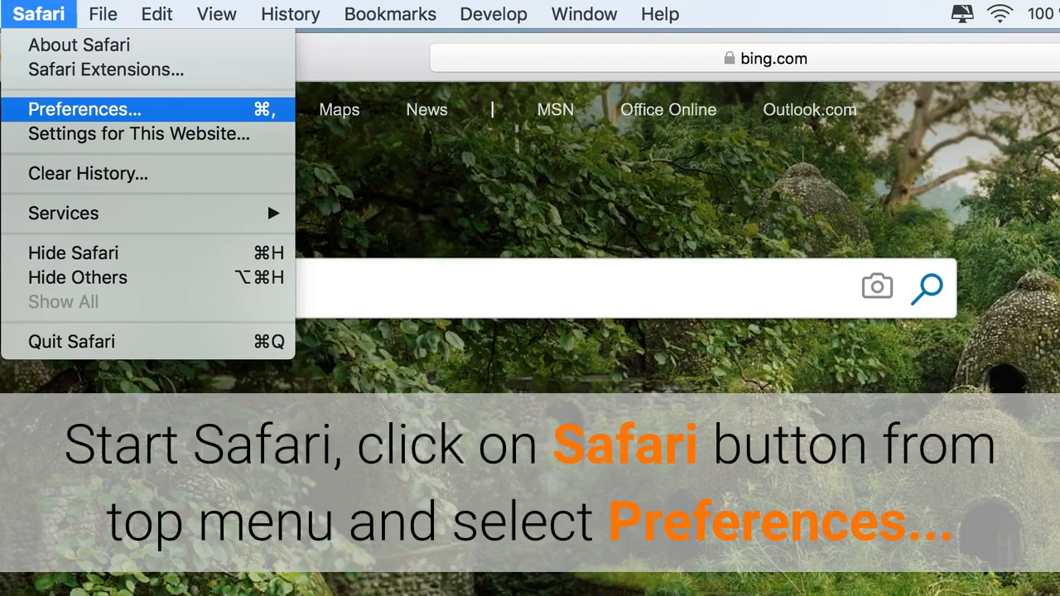
{"action": "left_click", "coordinate": [83, 110]}
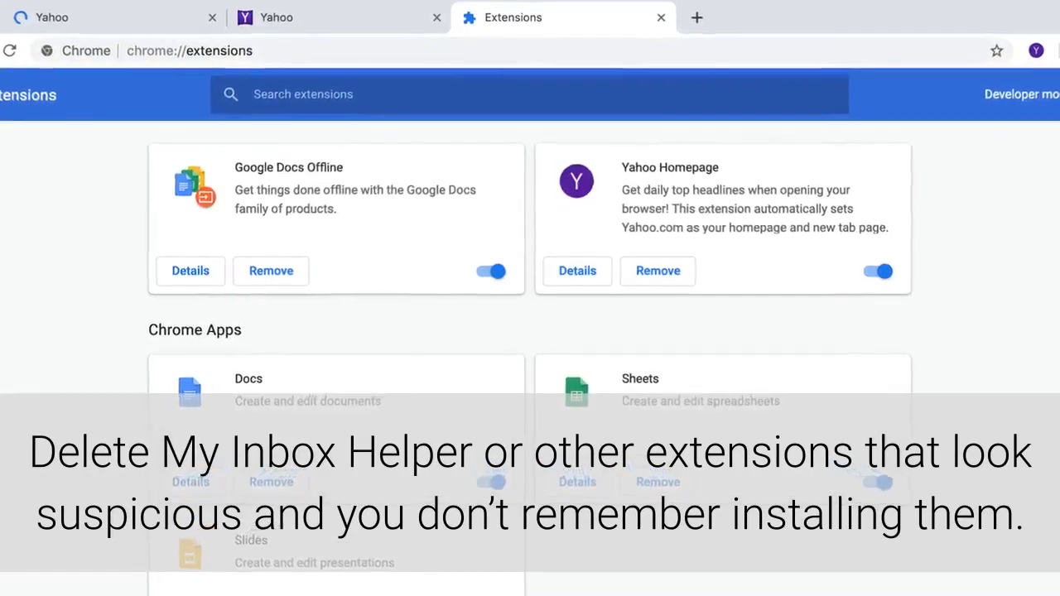
Review the Chrome extensions list and move to Settings to check the search engine
{"action": "scroll", "scroll_direction": "down", "scroll_amount": 3}
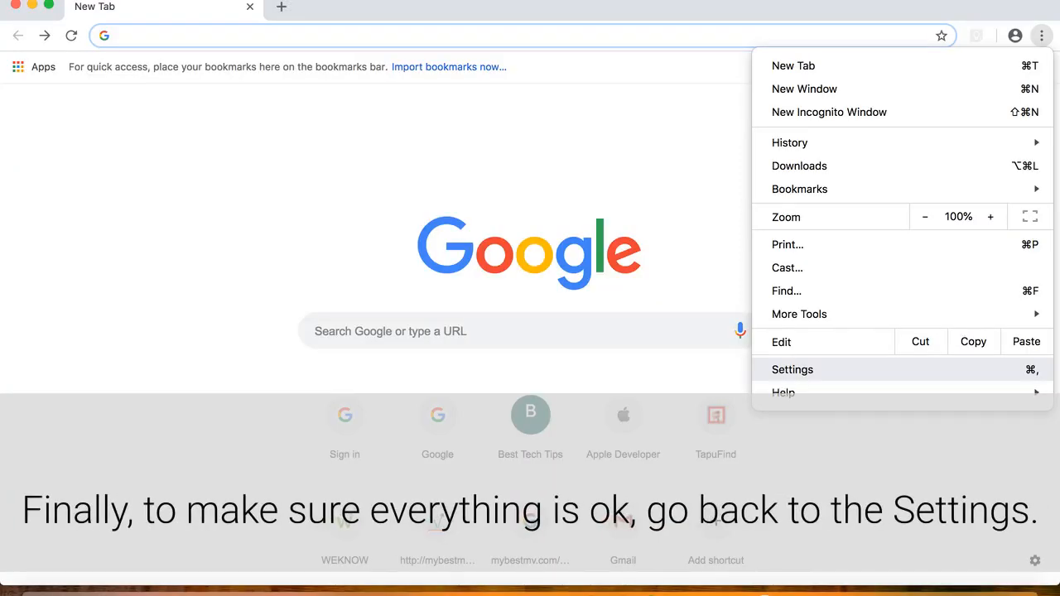
{"action": "left_click", "coordinate": [792, 370]}
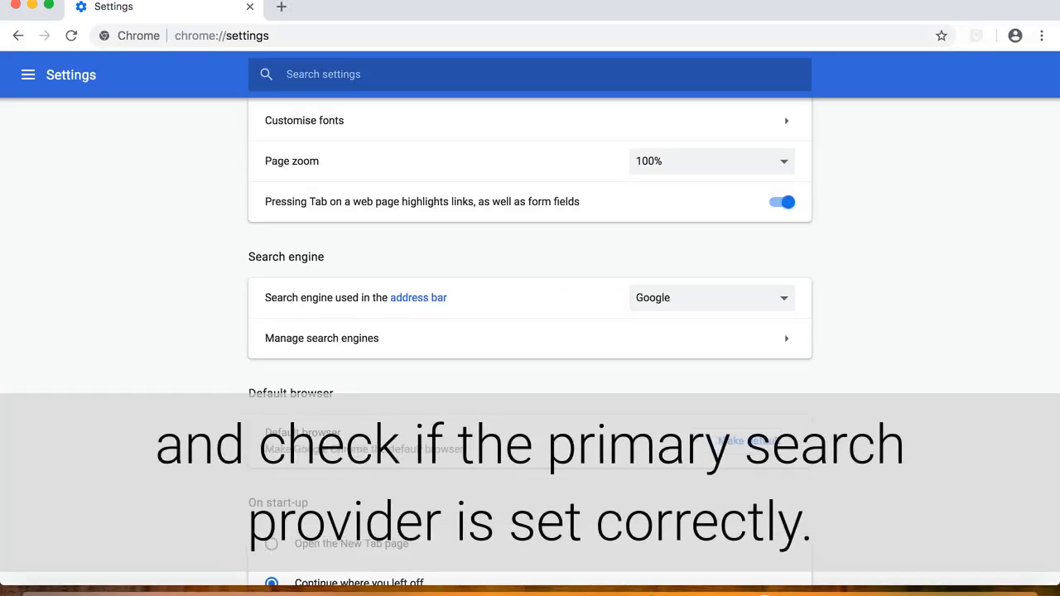